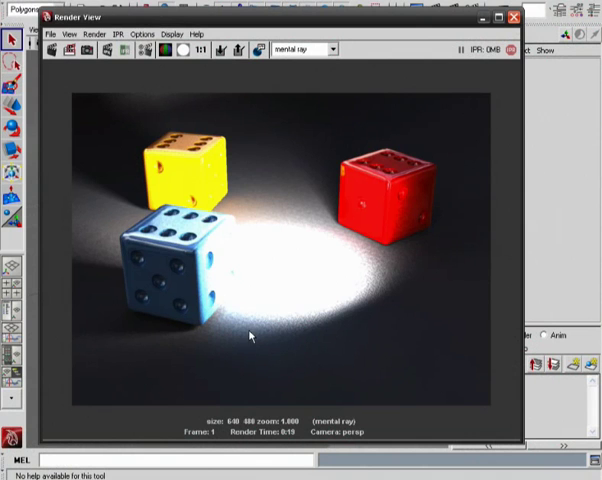
pyautogui.moveTo(249, 349)
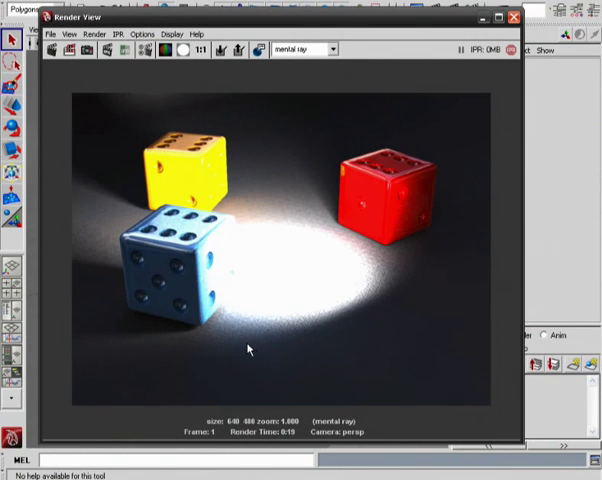
pyautogui.moveTo(408, 278)
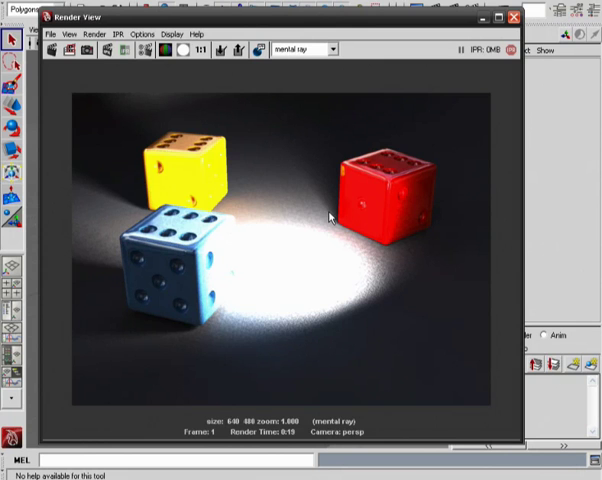
pyautogui.moveTo(288, 326)
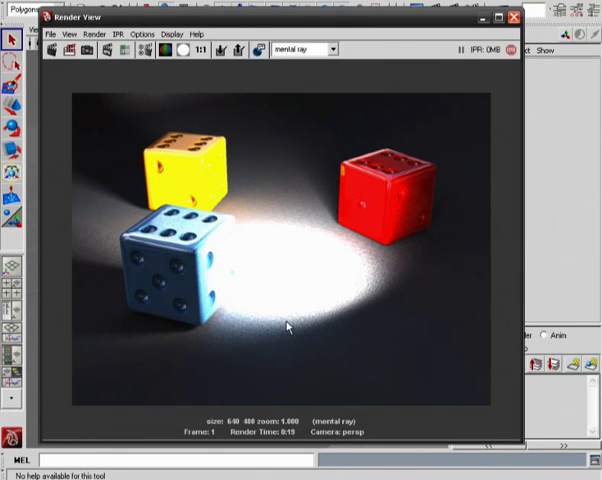
pyautogui.moveTo(375, 266)
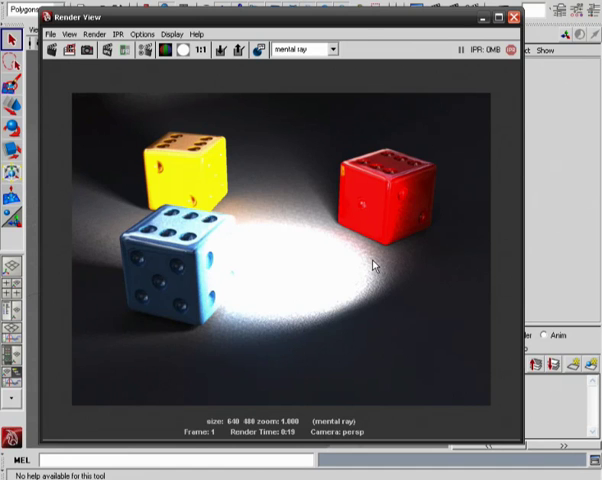
pyautogui.moveTo(208, 214)
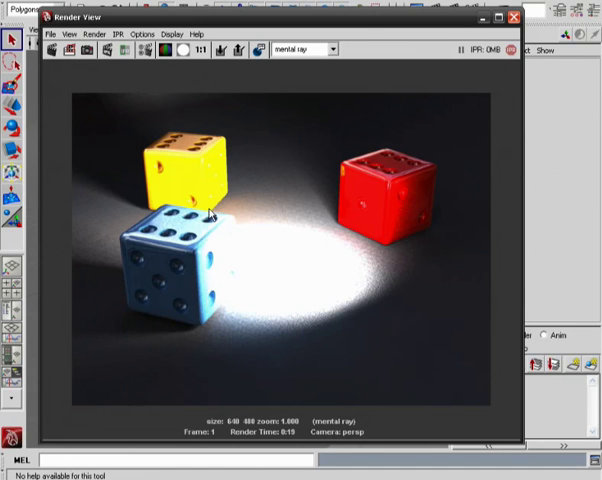
pyautogui.moveTo(260, 178)
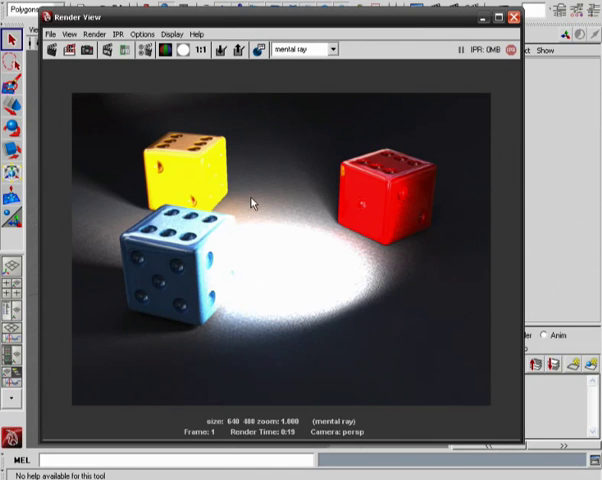
pyautogui.moveTo(327, 204)
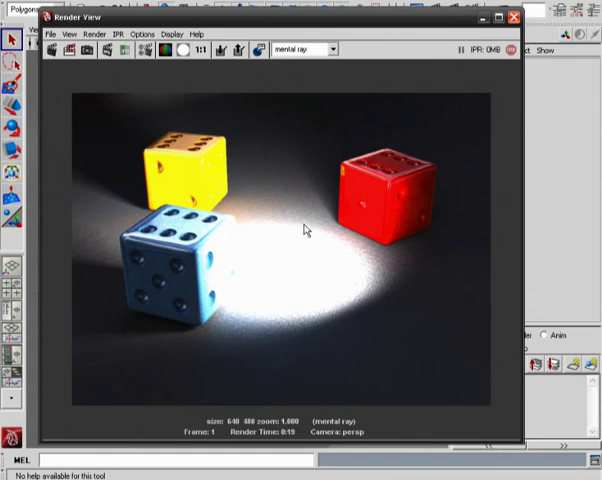
# Connect a mia_exposure_simple shader to the persp camera's mental ray Lens Shader slot
pyautogui.click(513, 16)
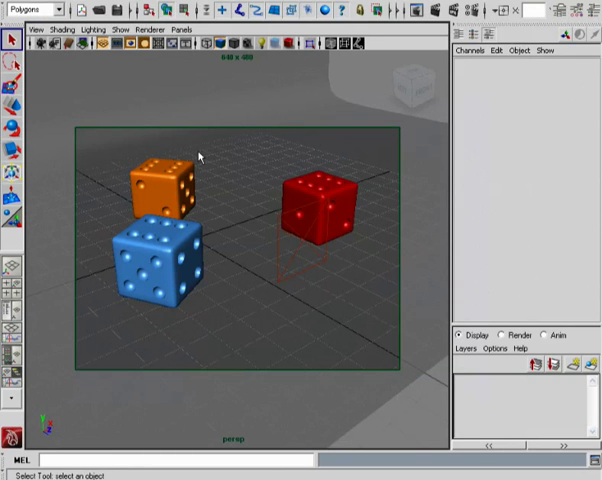
pyautogui.click(42, 29)
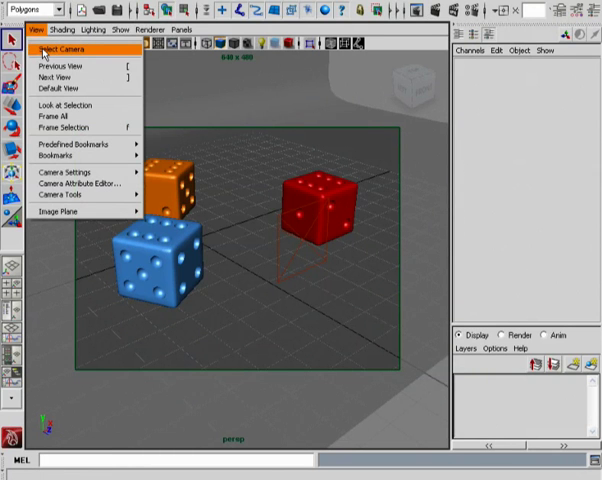
pyautogui.click(57, 48)
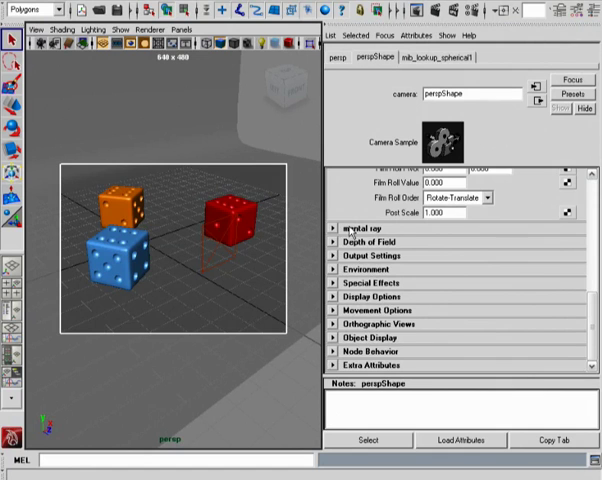
pyautogui.click(360, 228)
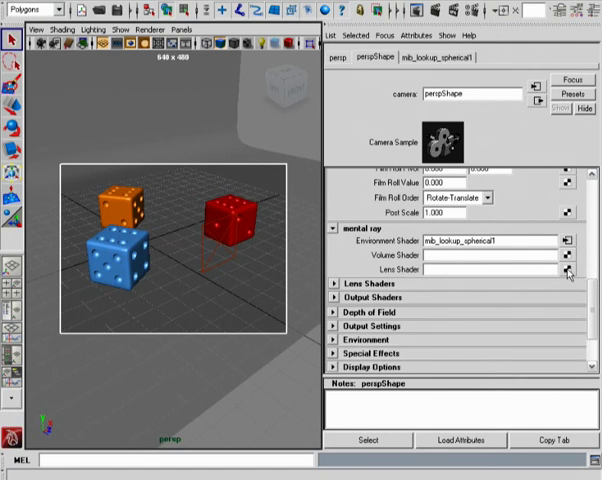
pyautogui.click(568, 271)
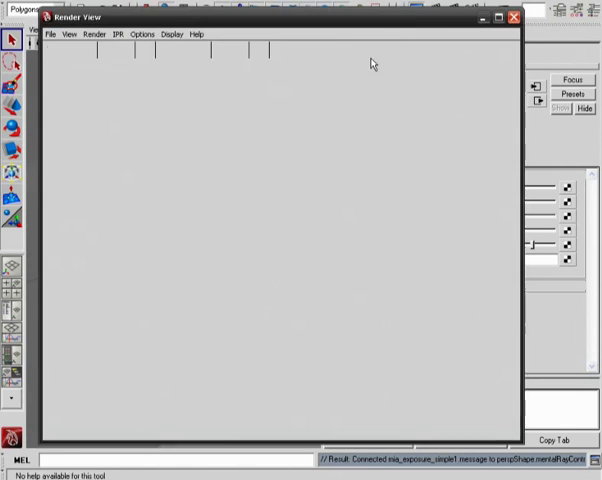
# Redo the mental ray render of the dice through the exposure lens shader
pyautogui.click(224, 50)
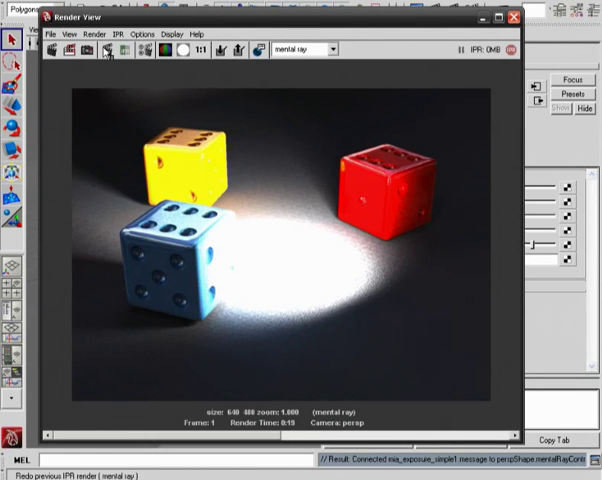
pyautogui.moveTo(53, 50)
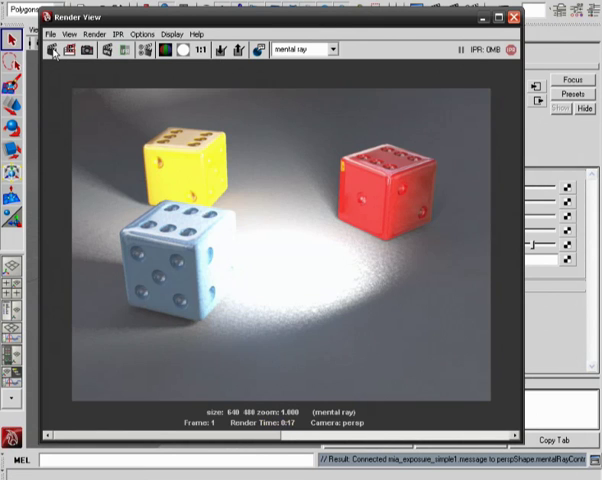
pyautogui.moveTo(258, 438)
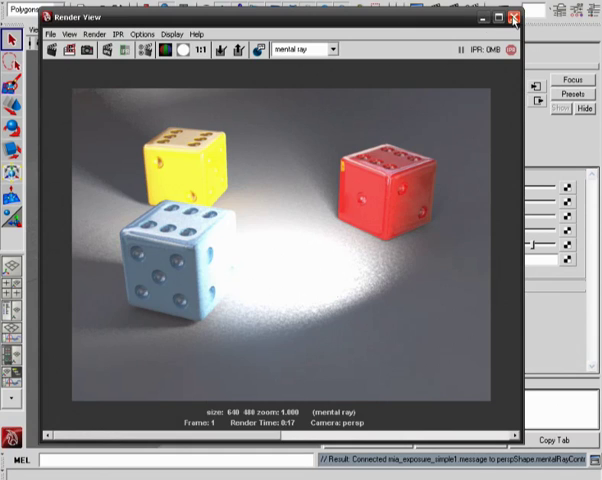
pyautogui.click(513, 16)
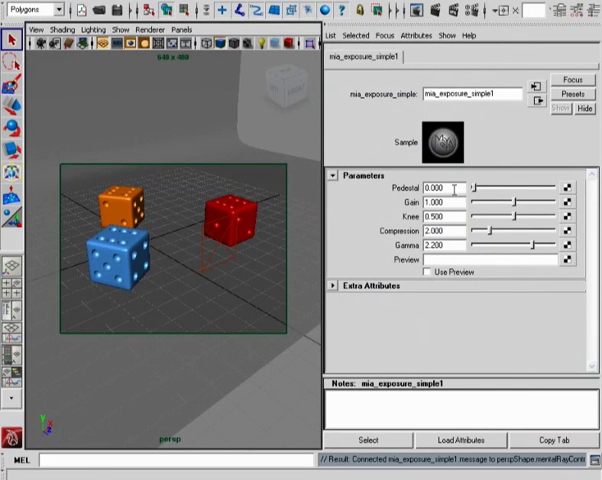
pyautogui.doubleClick(438, 187)
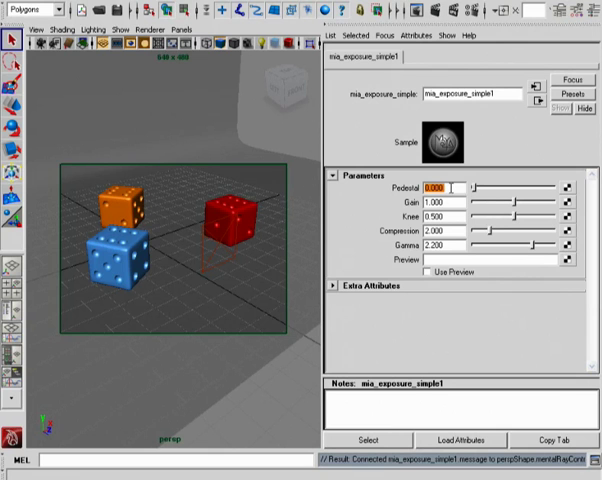
pyautogui.click(438, 217)
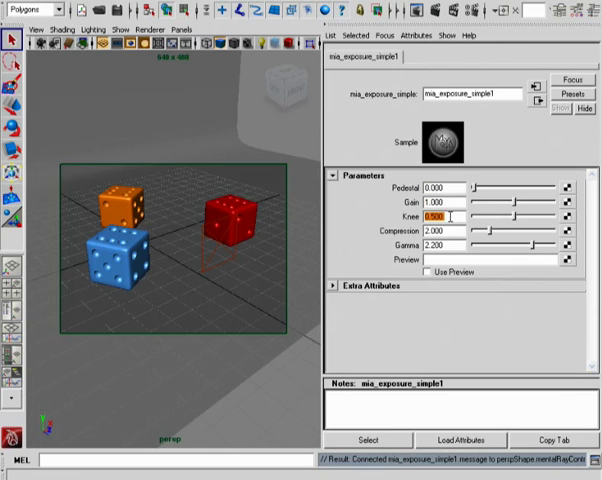
pyautogui.click(432, 244)
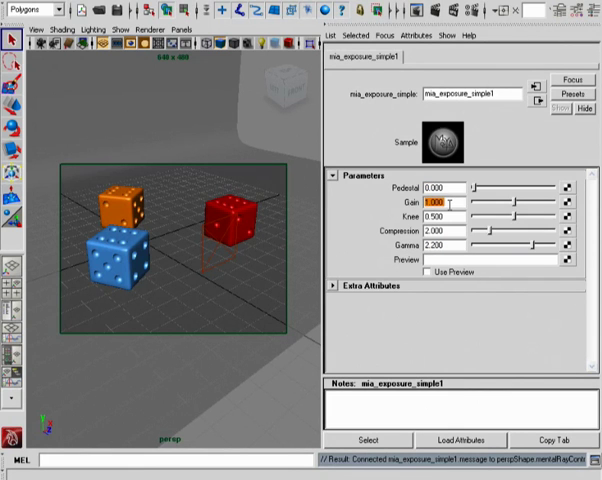
pyautogui.click(440, 214)
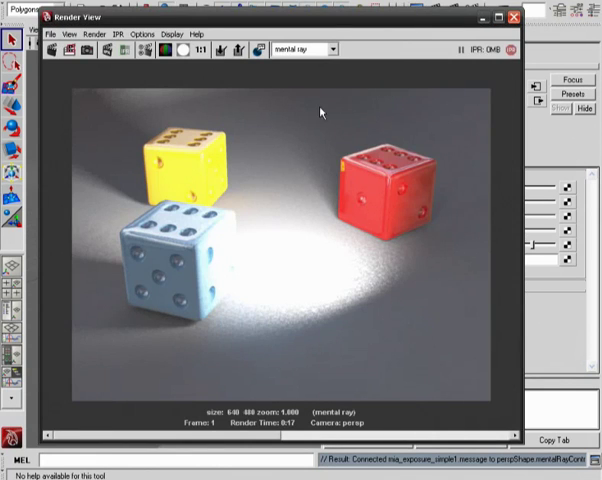
pyautogui.moveTo(335, 377)
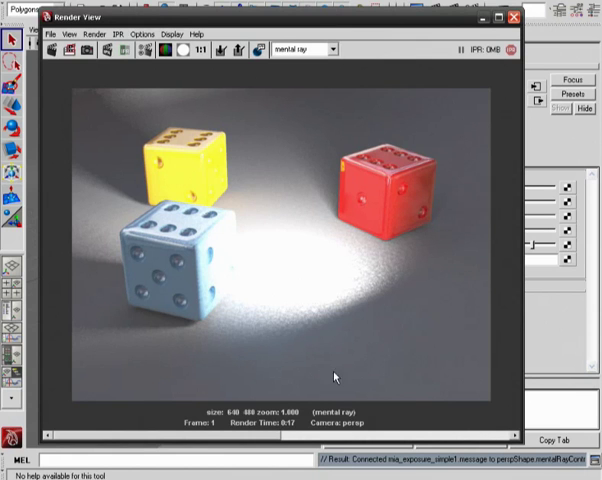
pyautogui.moveTo(501, 89)
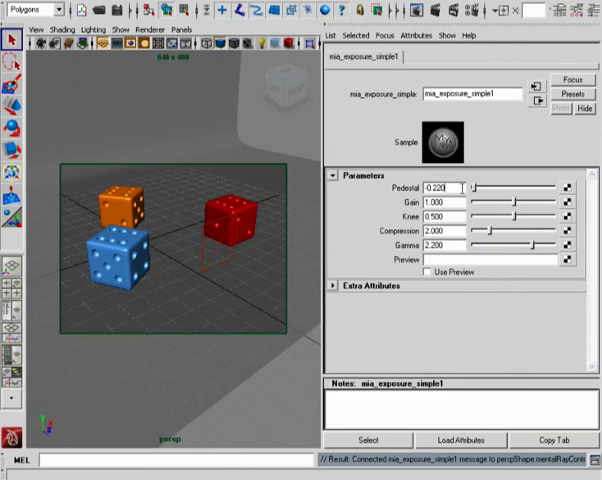
# Lower the exposure Pedestal to -0.22 and re-render the dice
pyautogui.click(447, 188)
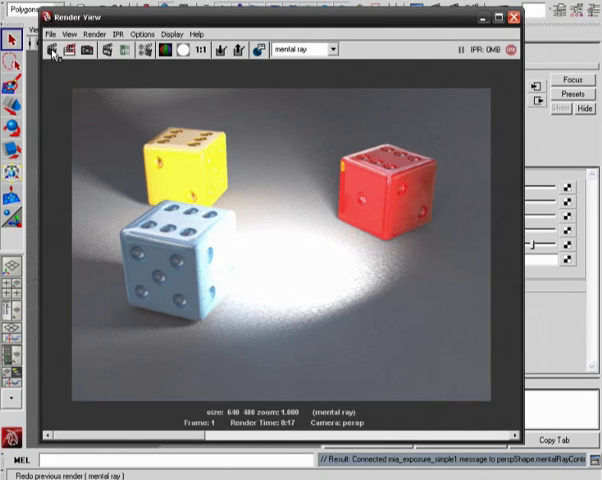
pyautogui.click(51, 51)
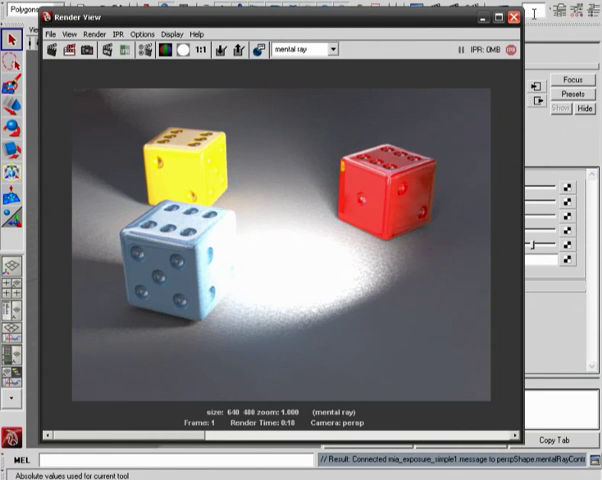
# Leave Render View and select mia_exposure_simple1's Gain value for editing
pyautogui.click(512, 17)
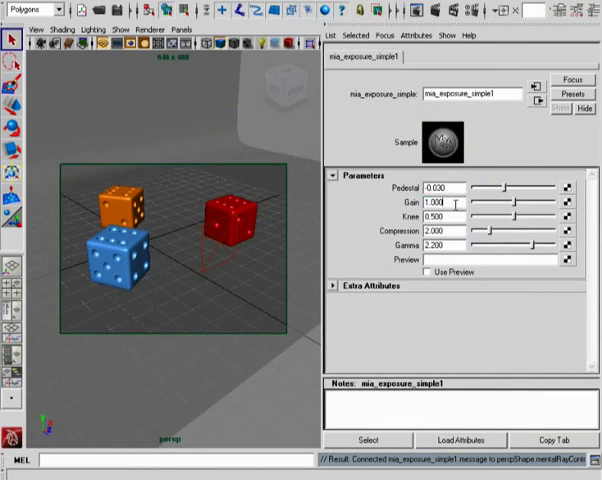
pyautogui.doubleClick(432, 204)
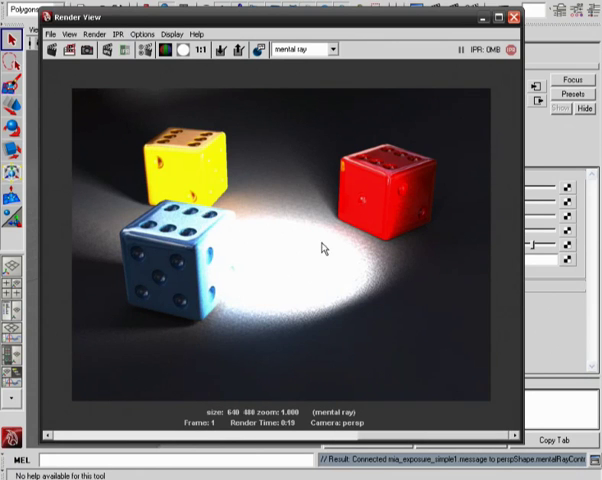
pyautogui.moveTo(310, 250)
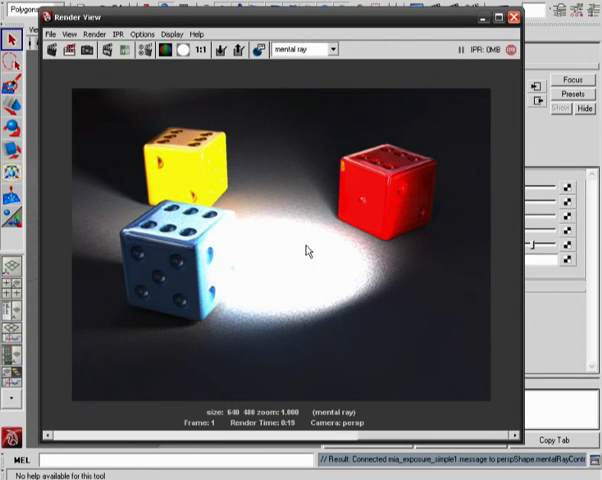
pyautogui.moveTo(168, 163)
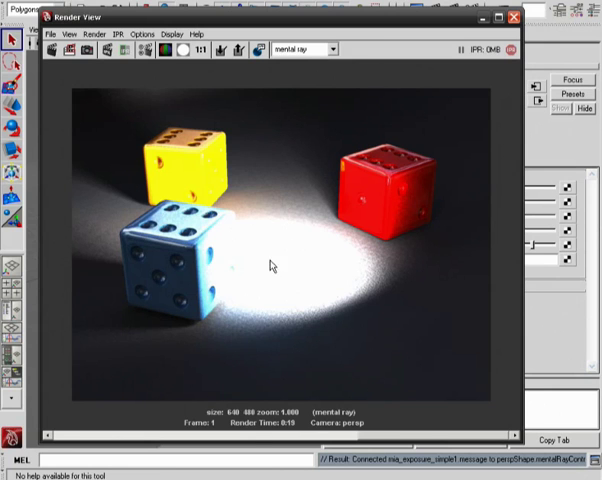
pyautogui.moveTo(590, 42)
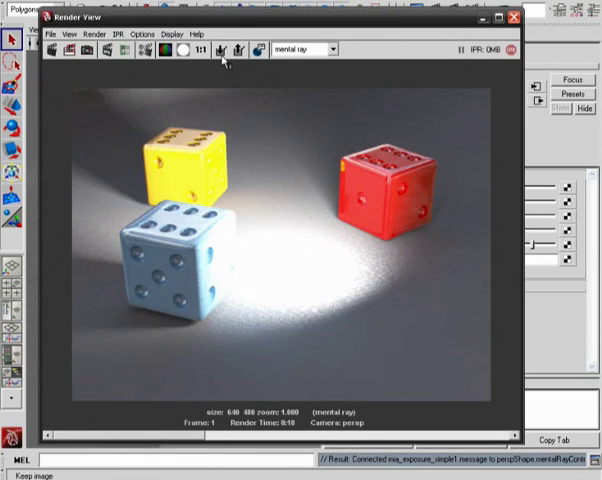
pyautogui.moveTo(57, 51)
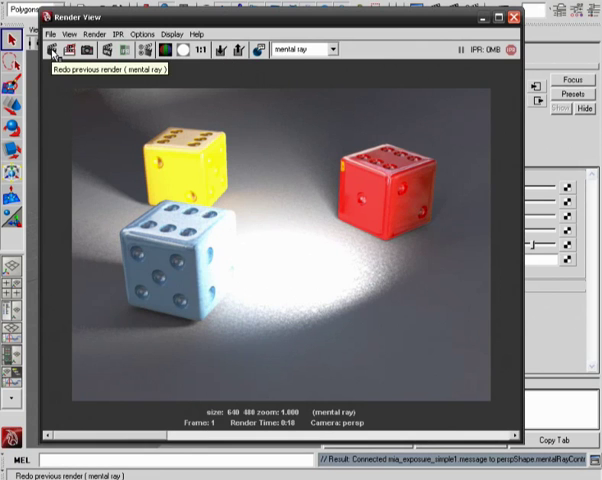
# Re-render the dice with exposure correction applied, then close Render View
pyautogui.click(55, 50)
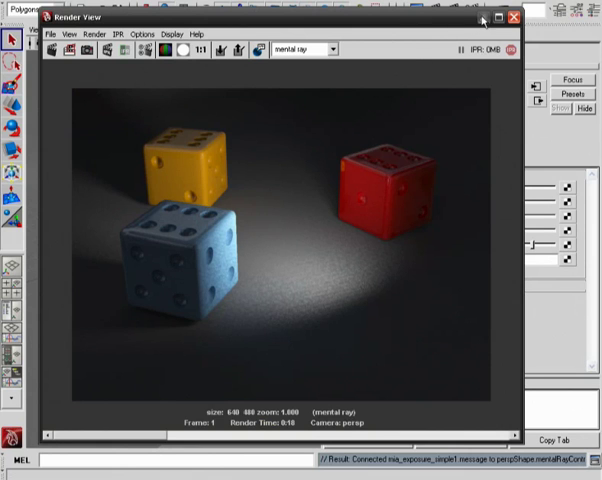
pyautogui.click(512, 17)
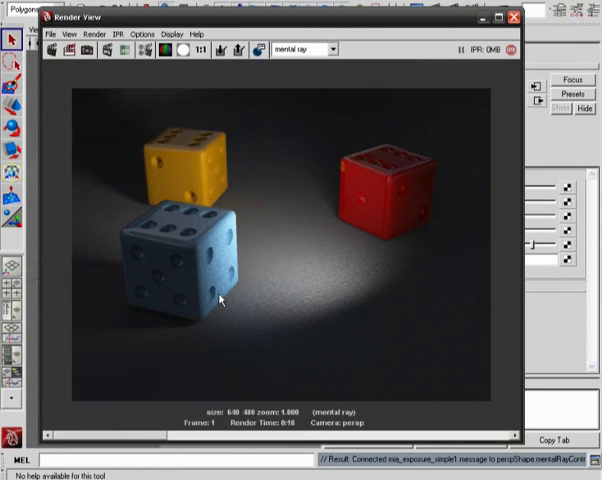
pyautogui.moveTo(330, 183)
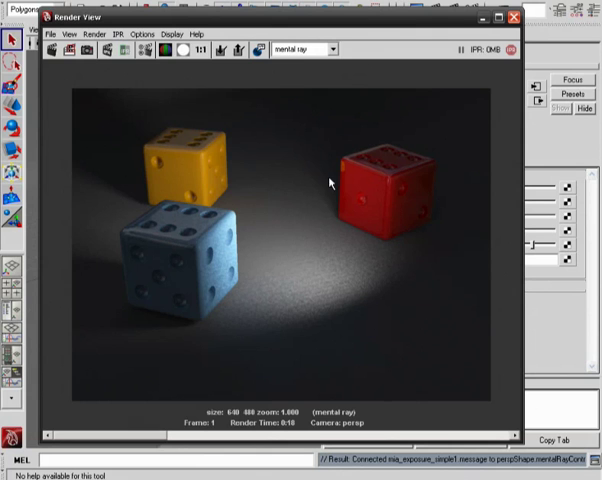
pyautogui.moveTo(142, 435)
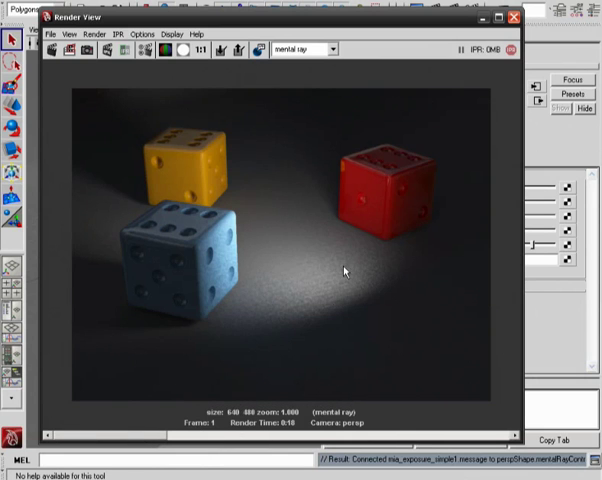
pyautogui.moveTo(324, 244)
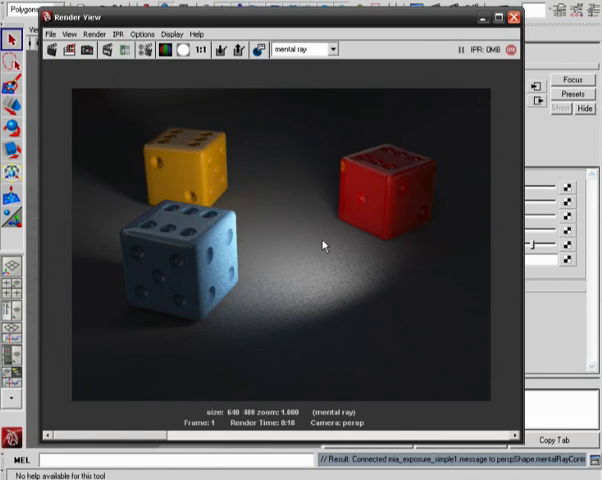
pyautogui.moveTo(359, 196)
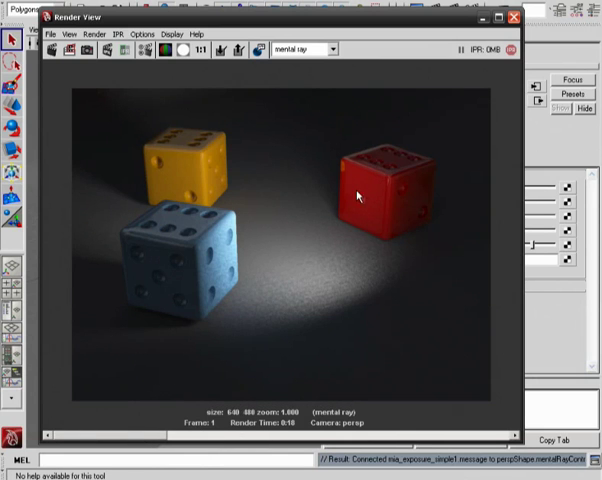
pyautogui.moveTo(270, 182)
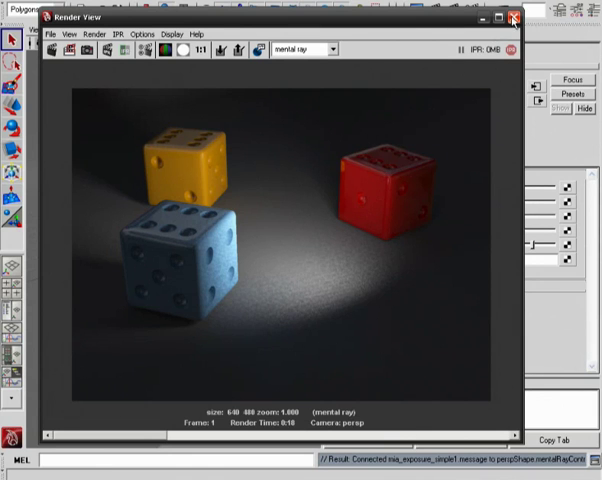
# Revisit the exposure Gain and Knee fields, entering 7 into Gain
pyautogui.click(512, 16)
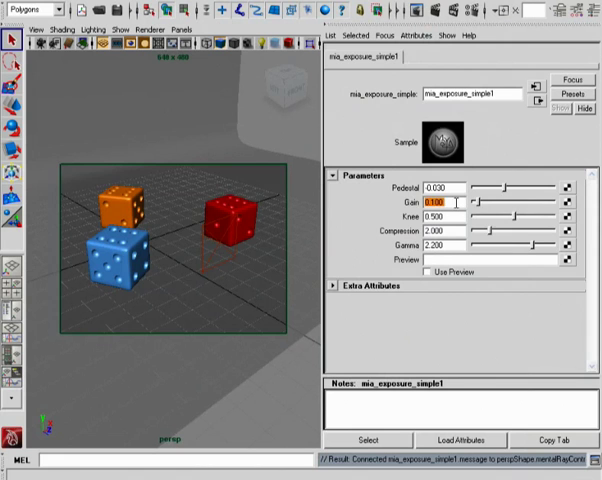
pyautogui.click(440, 218)
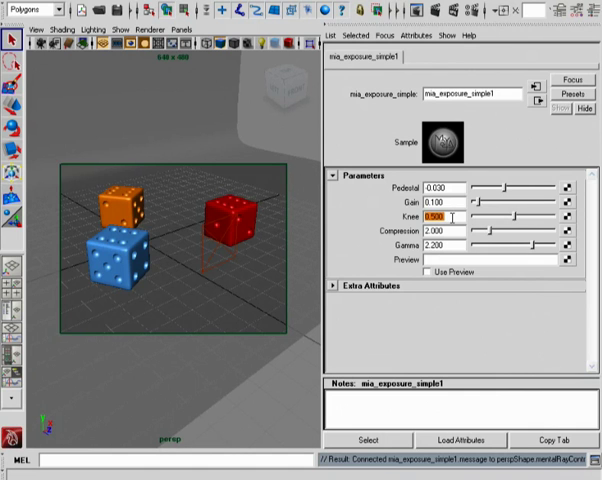
pyautogui.click(435, 205)
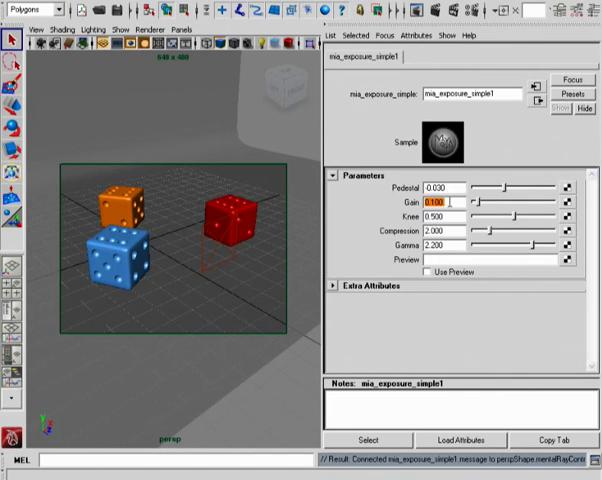
pyautogui.click(437, 217)
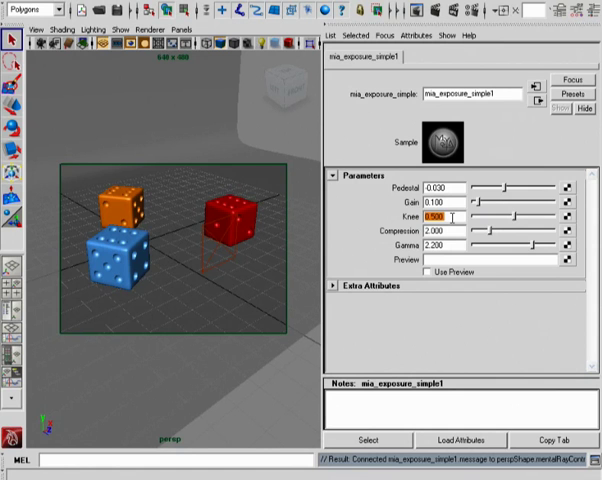
pyautogui.write('7')
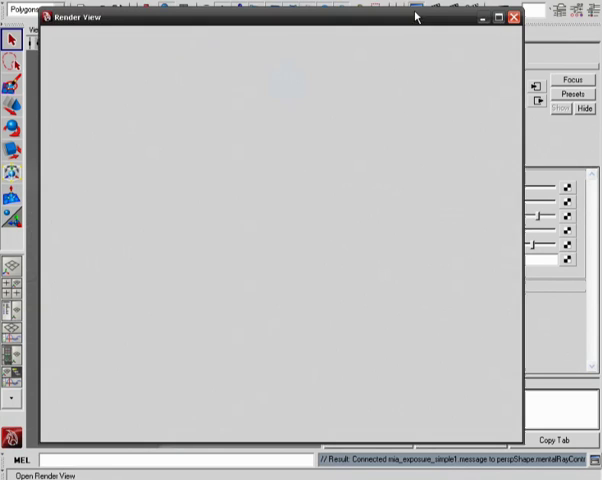
# Re-render the dice, zoom in on the blue die's detail, then close the view
pyautogui.click(49, 51)
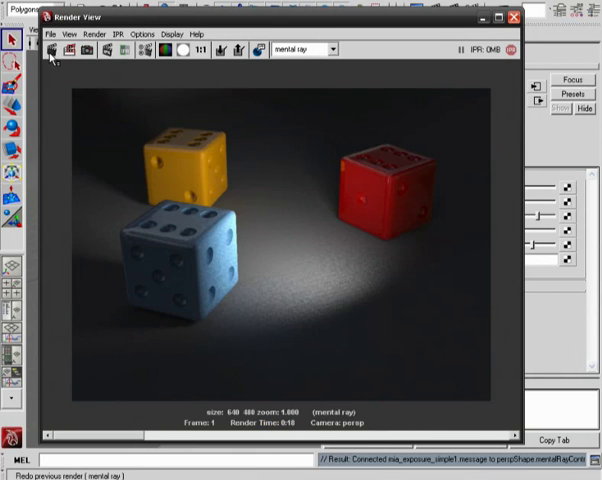
pyautogui.moveTo(220, 185)
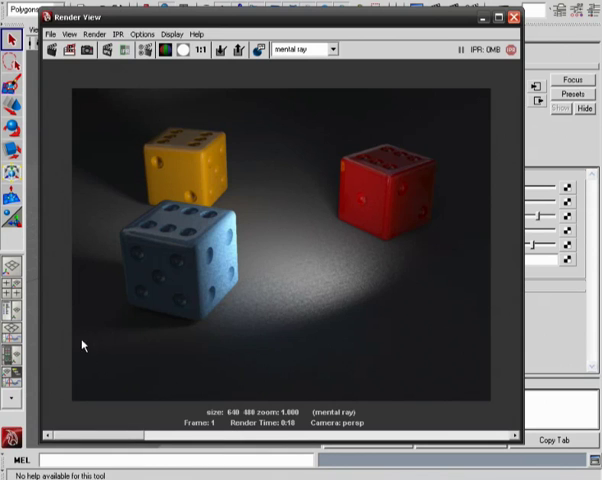
pyautogui.click(52, 51)
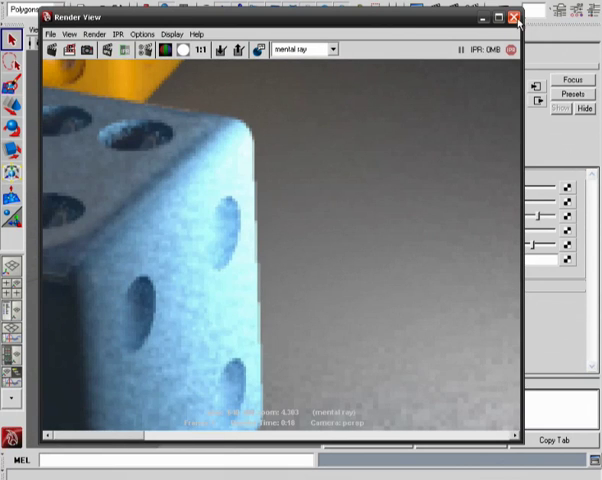
pyautogui.click(513, 16)
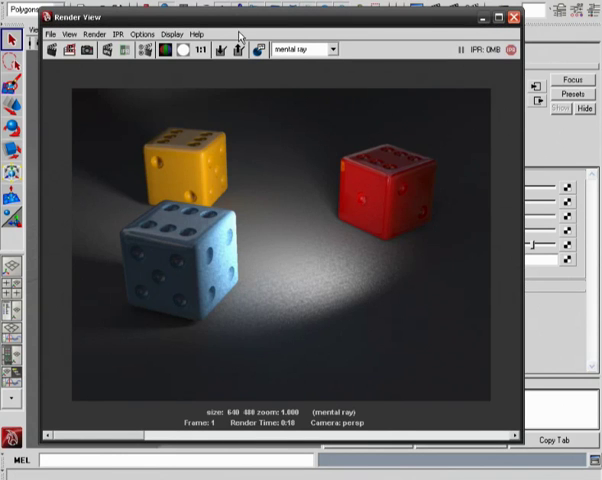
# Set the exposure Gain to 0.150 and Knee to 0.300
pyautogui.click(53, 50)
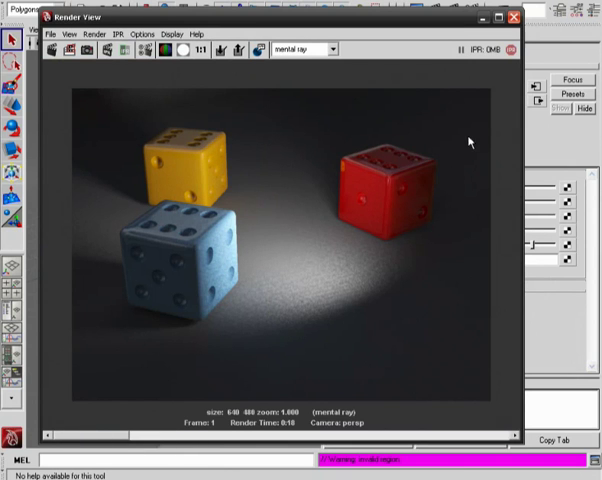
pyautogui.moveTo(136, 424)
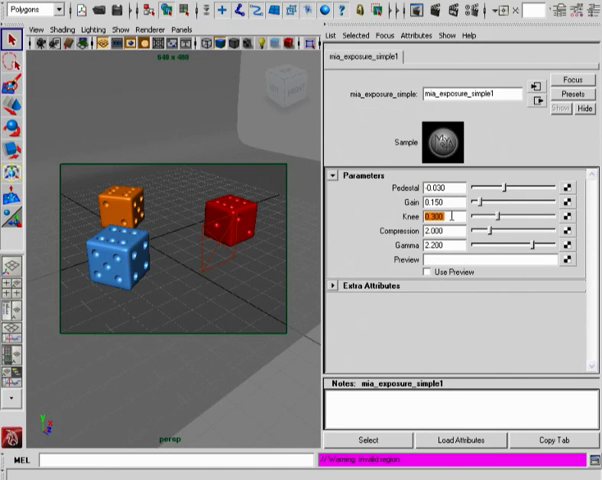
# Enter 60 as the mia_exposure_simple1 Compression value
pyautogui.click(438, 231)
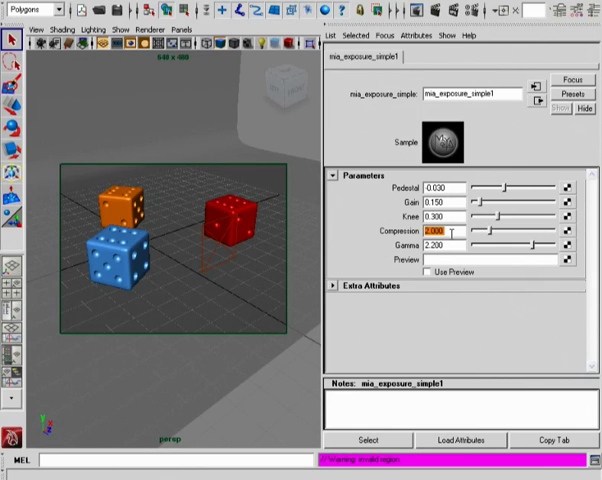
pyautogui.write('60.000')
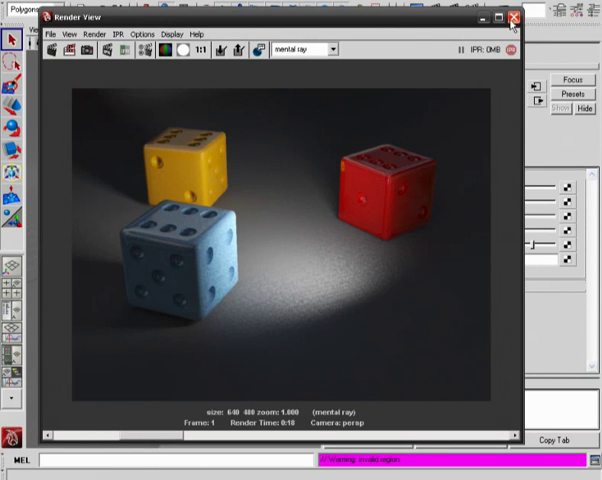
# Reset exposure Compression to 2.000 and select the Gamma value to edit
pyautogui.click(513, 17)
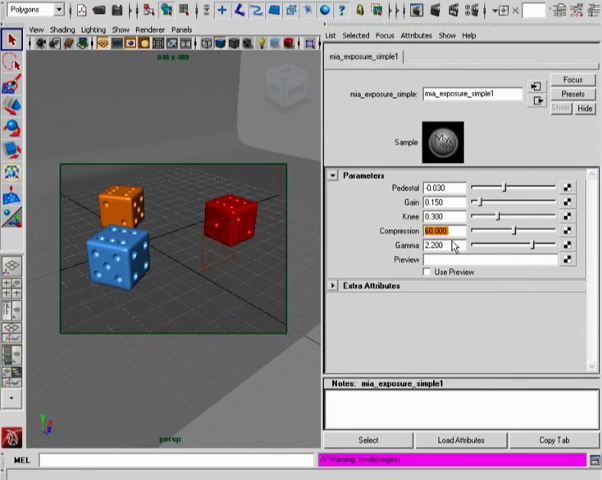
pyautogui.write('2.000')
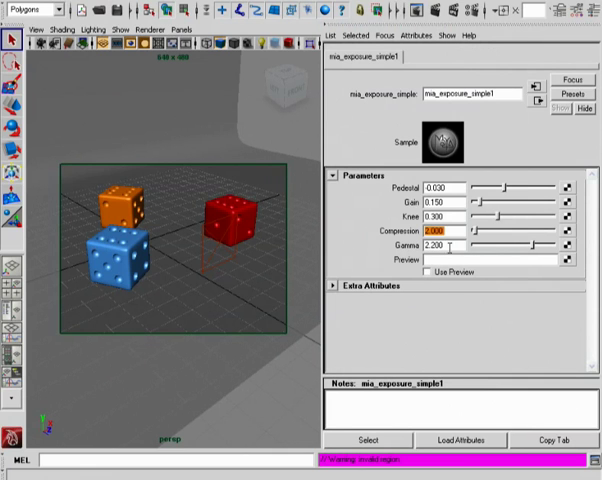
pyautogui.click(445, 246)
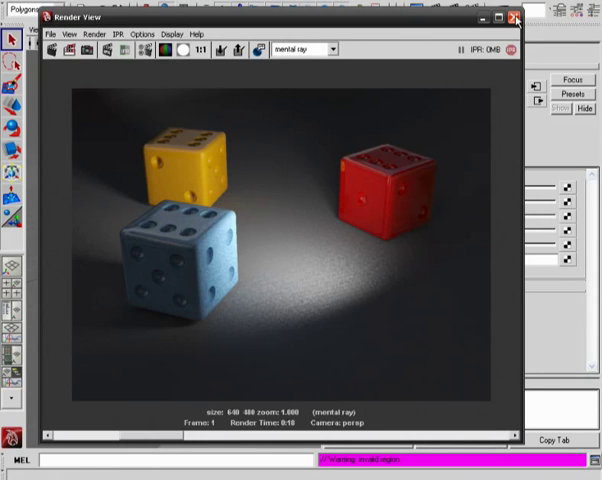
# Close the Render View window after the gamma 1.000 render
pyautogui.click(513, 16)
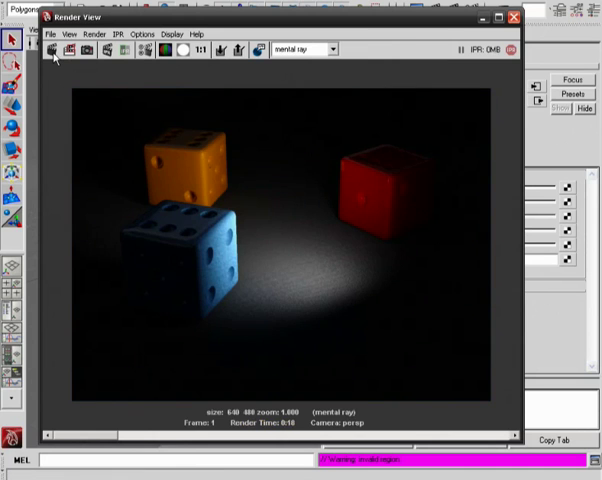
pyautogui.moveTo(168, 217)
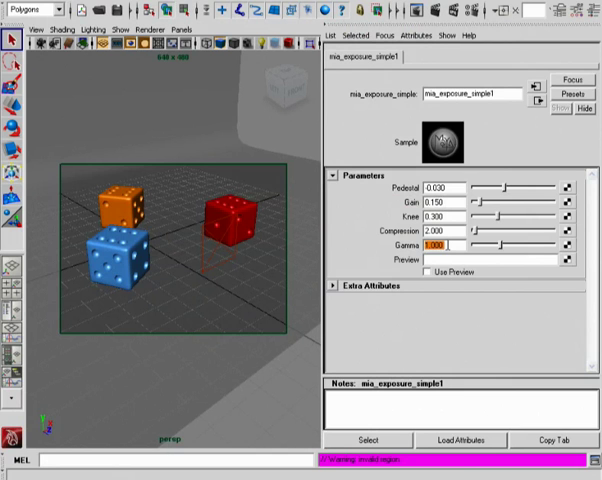
# Enter 2.200 as the mia_exposure_simple1 gamma
pyautogui.write('2.200')
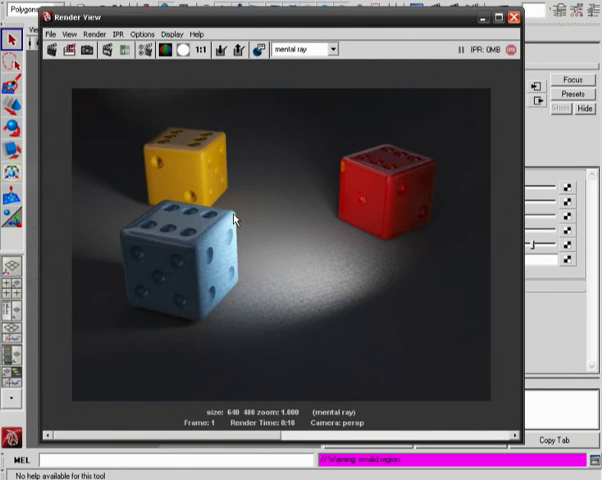
pyautogui.moveTo(470, 253)
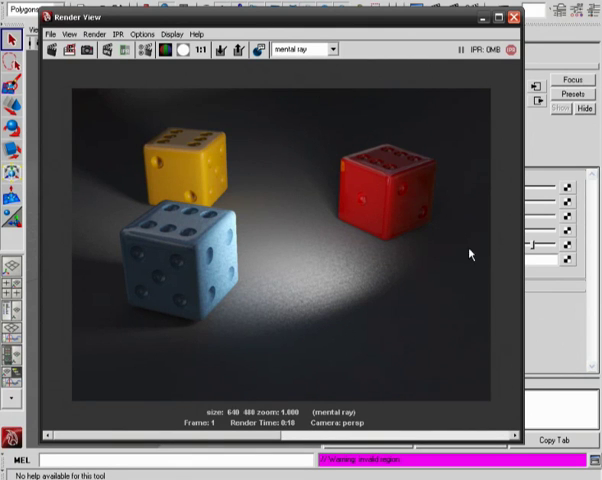
pyautogui.moveTo(84, 358)
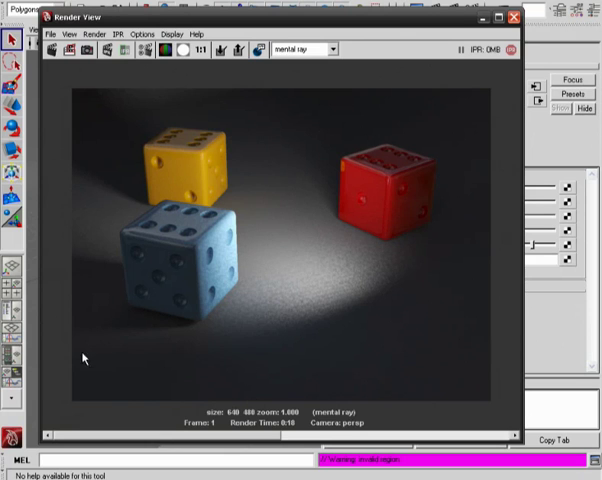